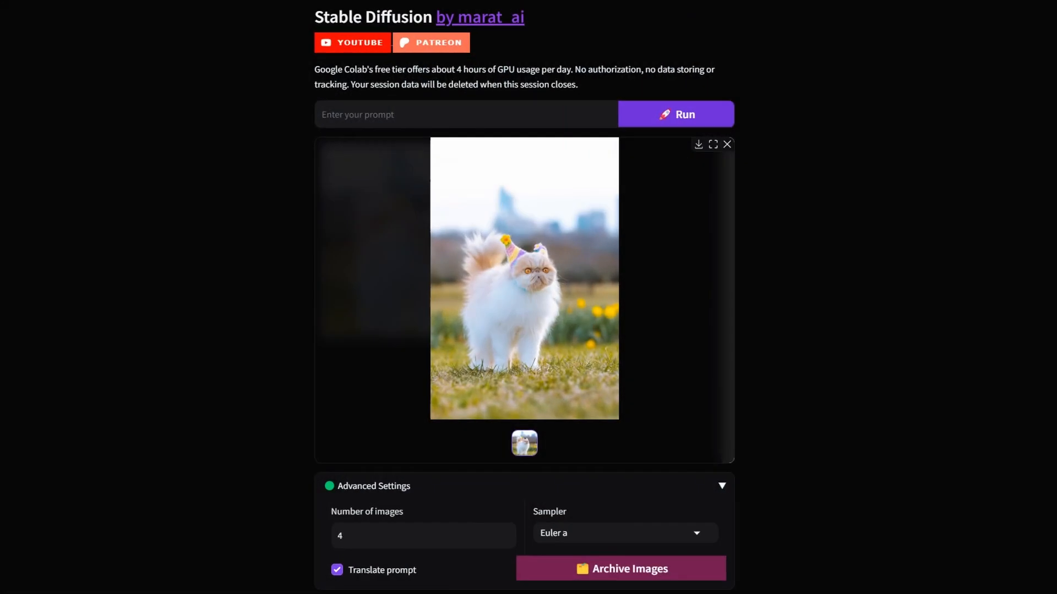
Scroll the notebook, switch the runtime type to T4 GPU, and start the cell.
{"action": "scroll", "scroll_direction": "down", "scroll_amount": 3}
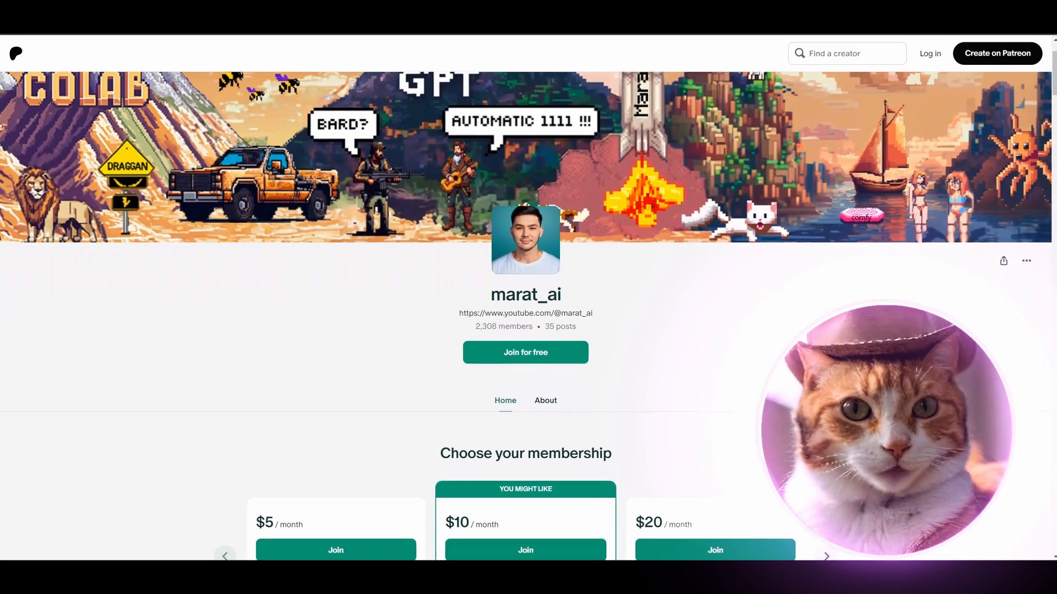
{"action": "scroll", "scroll_direction": "down", "scroll_amount": 3}
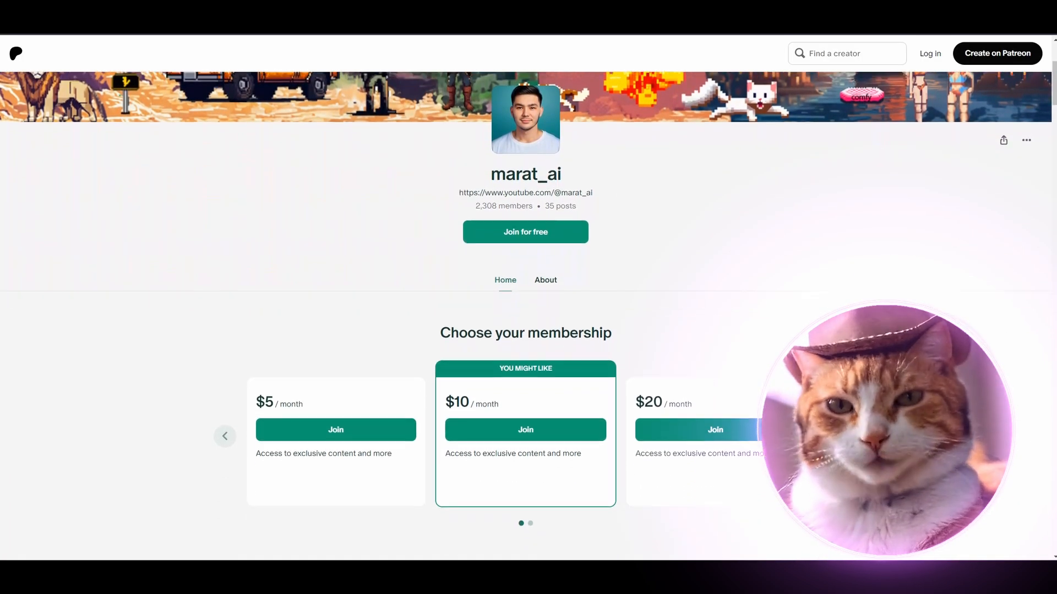
{"action": "scroll", "scroll_direction": "down", "scroll_amount": 3}
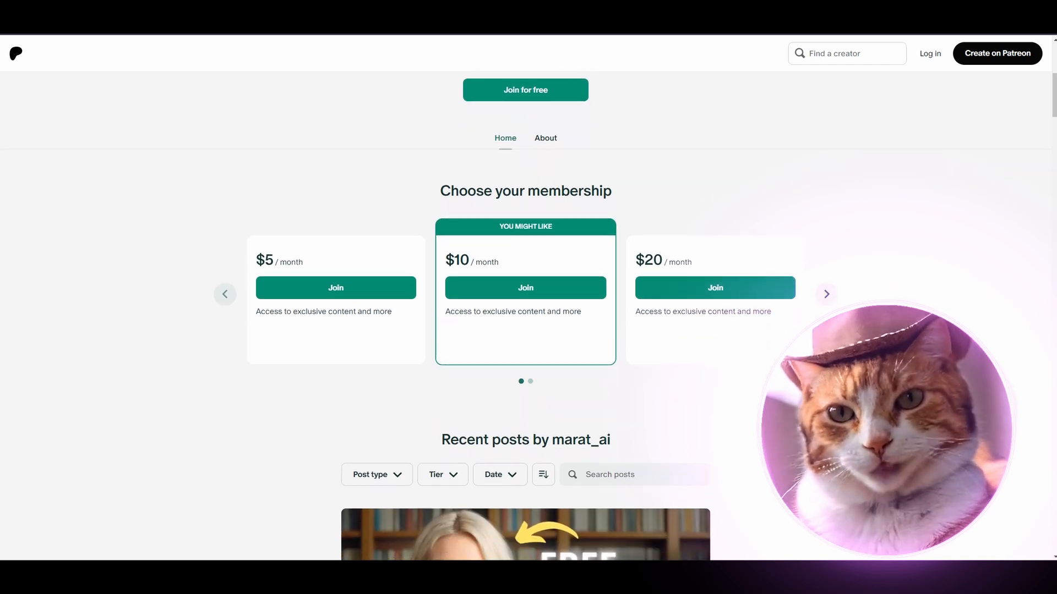
{"action": "scroll", "scroll_direction": "down", "scroll_amount": 3}
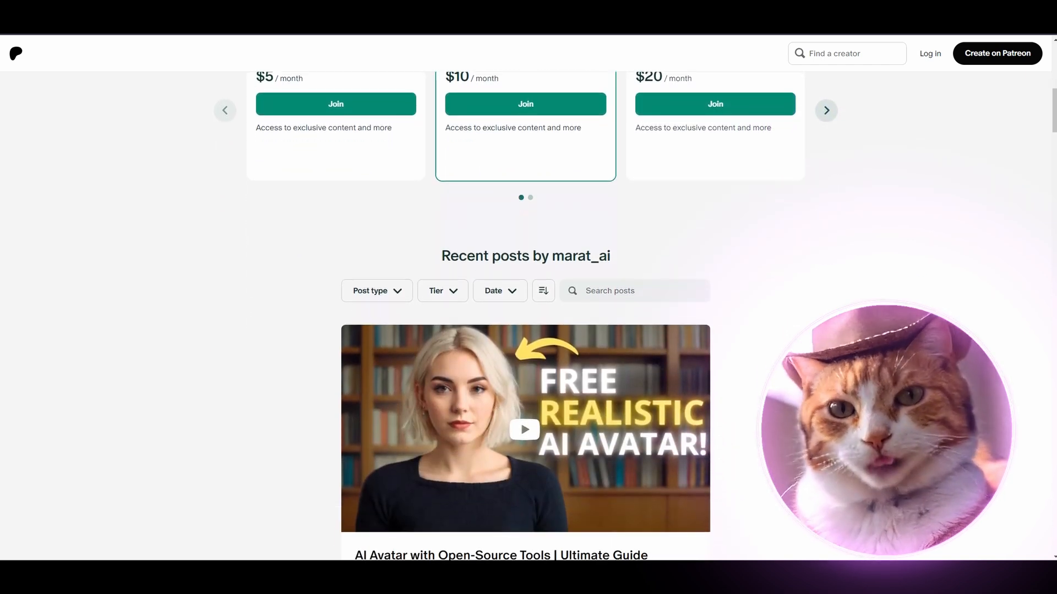
{"action": "scroll", "scroll_direction": "down", "scroll_amount": 3}
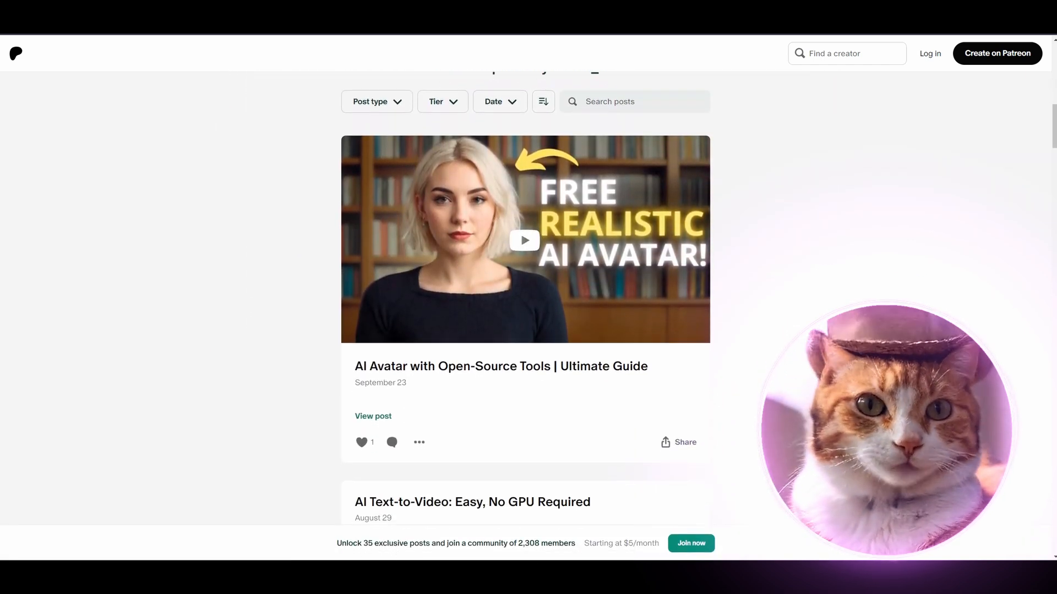
{"action": "scroll", "scroll_direction": "down", "scroll_amount": 3}
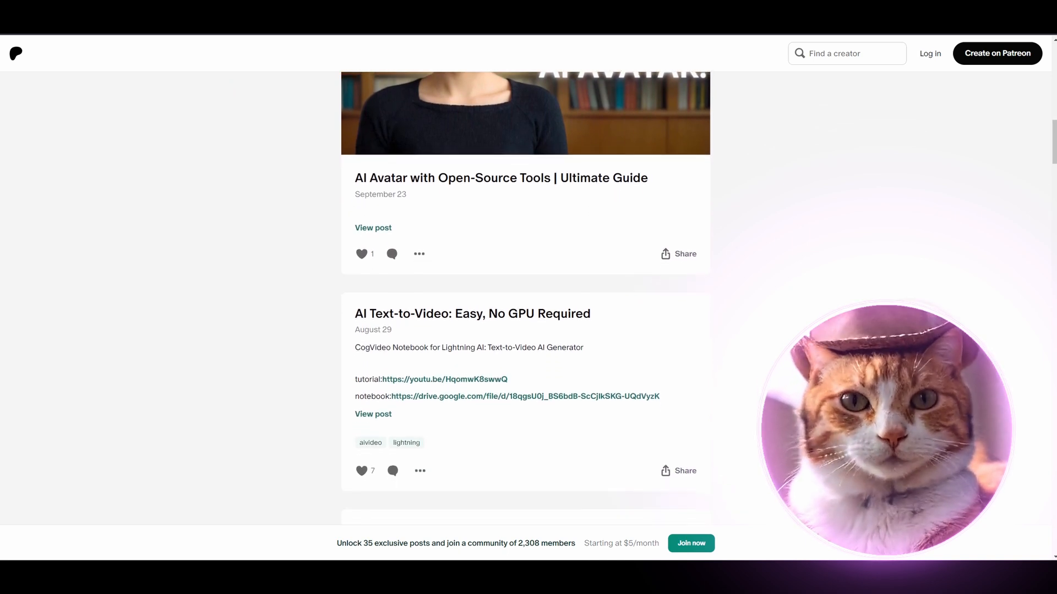
{"action": "scroll", "scroll_direction": "down", "scroll_amount": 3}
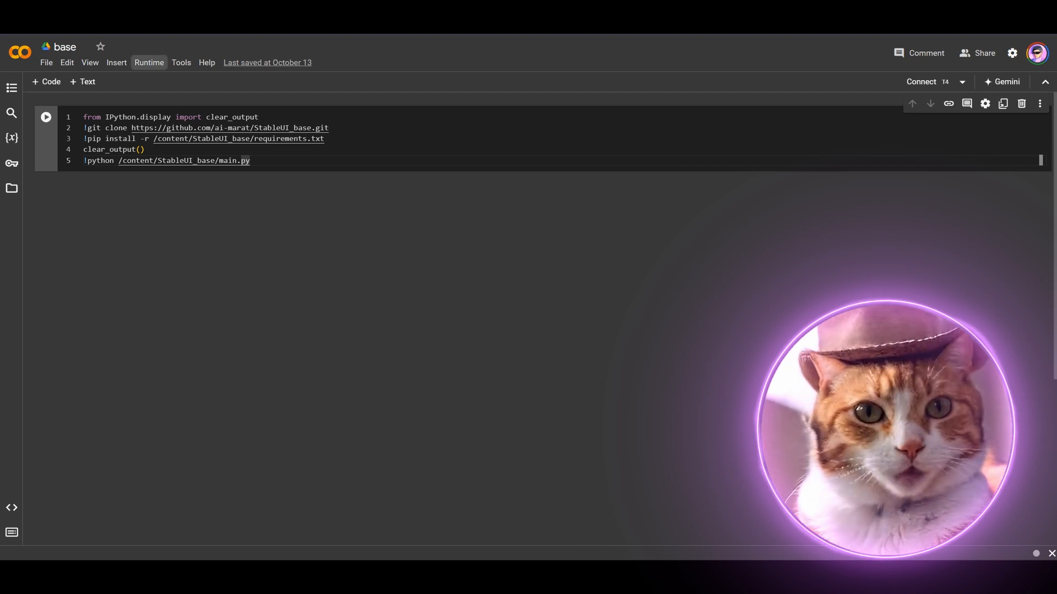
{"action": "left_click", "coordinate": [148, 62]}
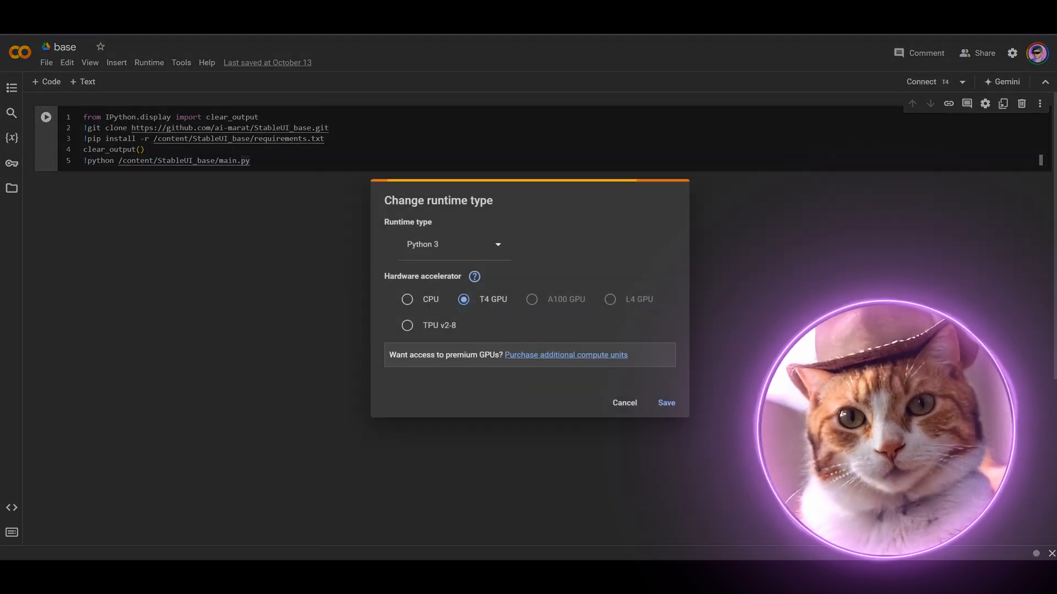
{"action": "left_click", "coordinate": [623, 403]}
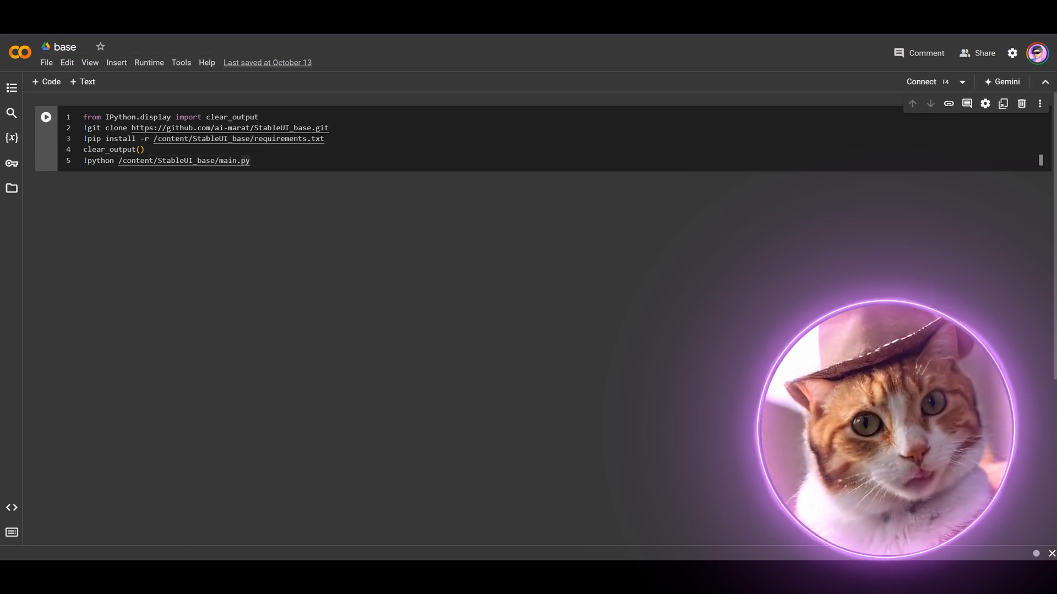
{"action": "left_click", "coordinate": [46, 117]}
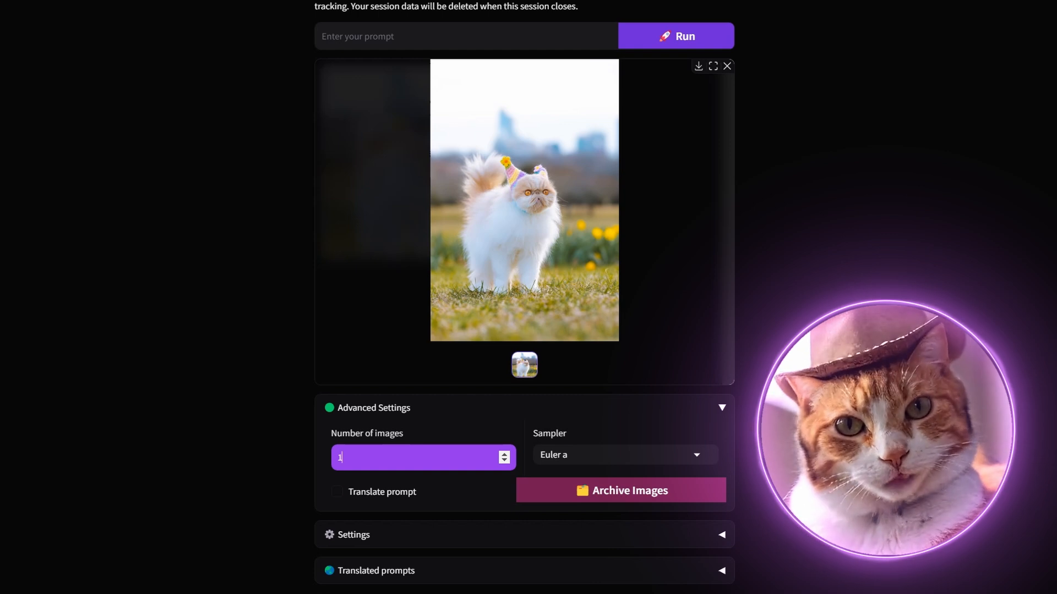
Set Number of images to 4 and tick the Translate prompt checkbox.
{"action": "type", "text": "4"}
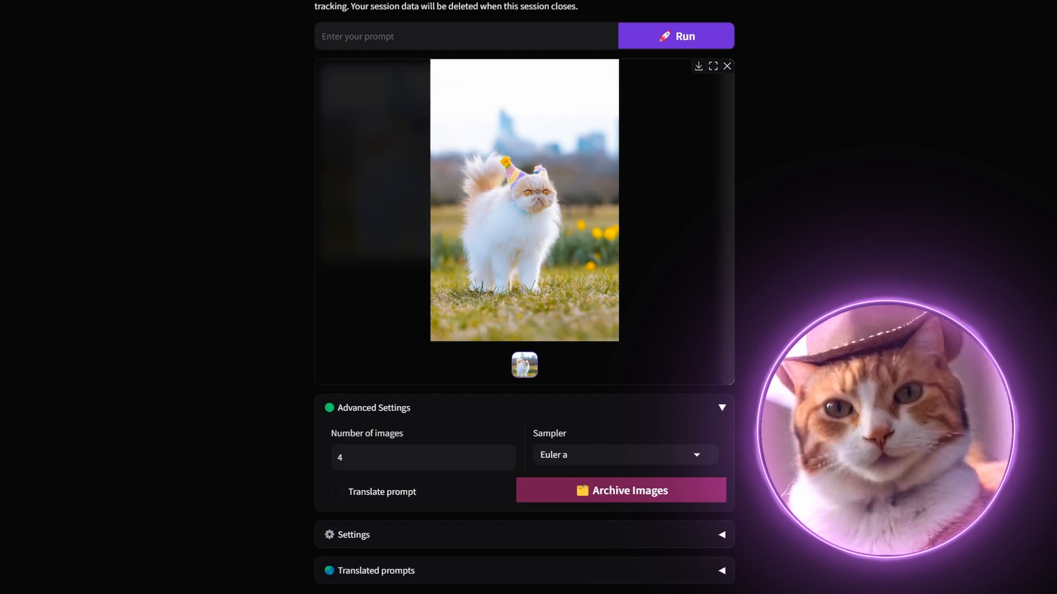
{"action": "left_click", "coordinate": [337, 491]}
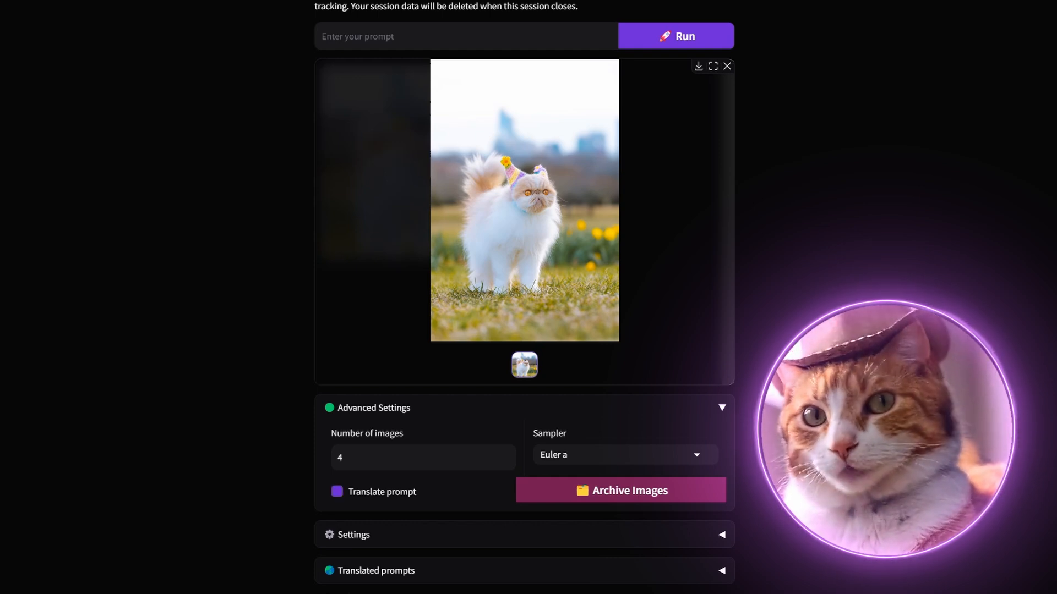
{"action": "left_click", "coordinate": [336, 491]}
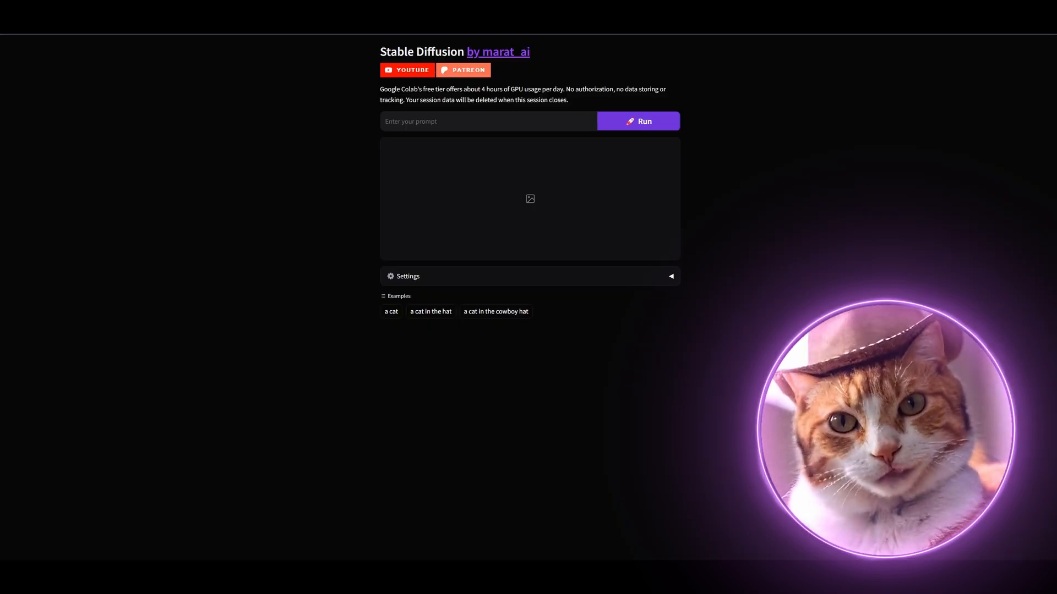
Pick the 'a cat in the cowboy hat' example prompt and fix the Seed slider value.
{"action": "scroll", "scroll_direction": "down", "scroll_amount": 3}
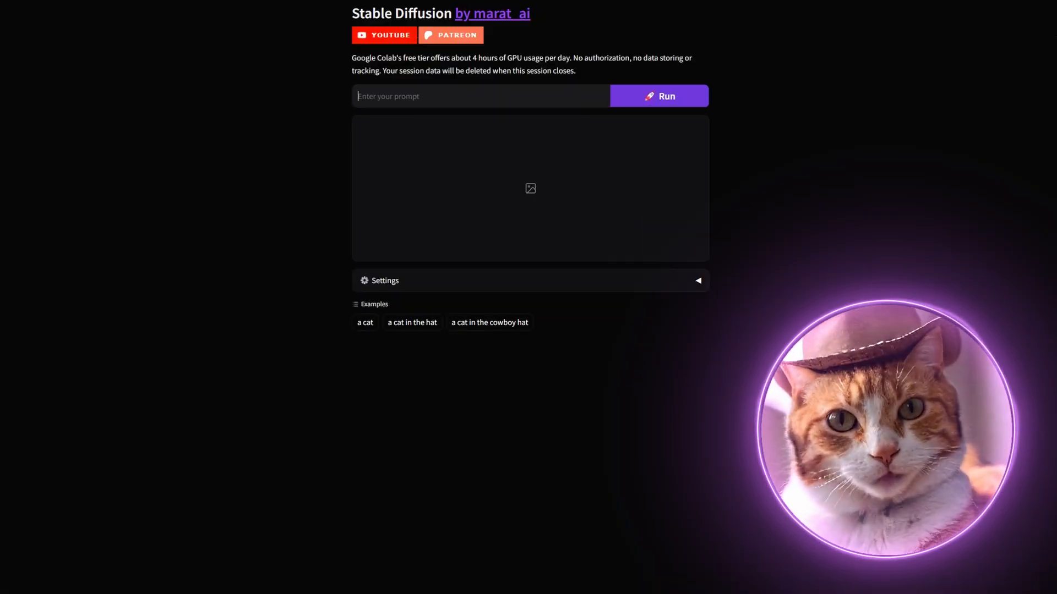
{"action": "left_click", "coordinate": [489, 322]}
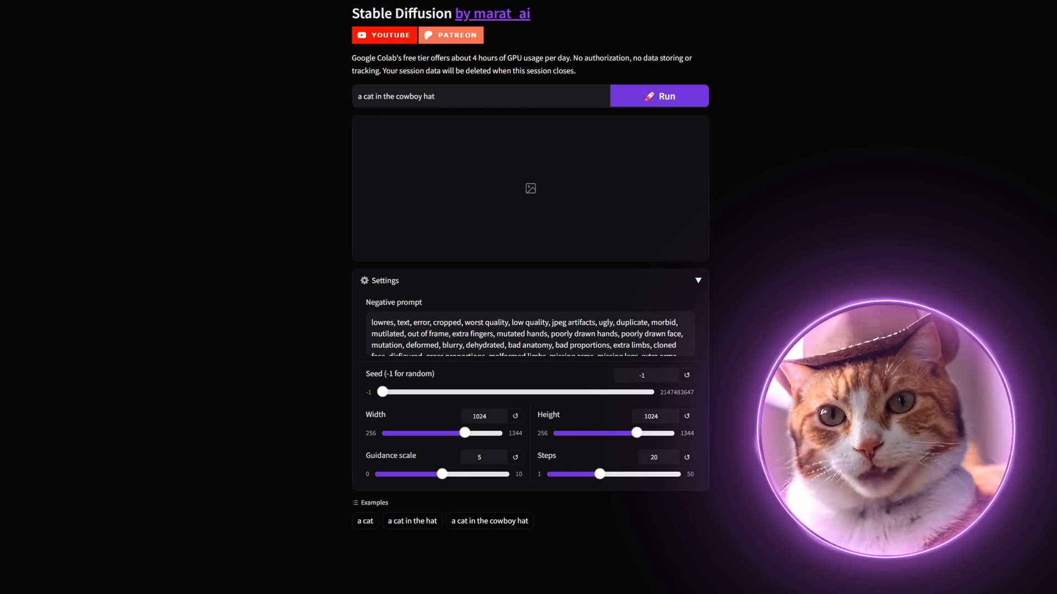
{"action": "left_click_drag", "start_coordinate": [381, 391], "coordinate": [573, 391]}
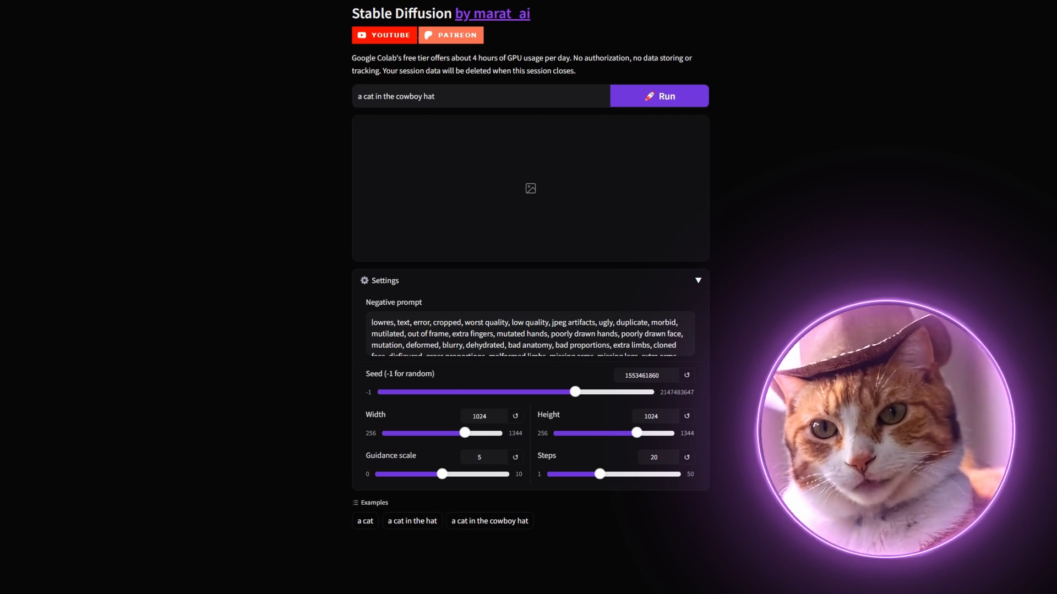
{"action": "left_click", "coordinate": [658, 96]}
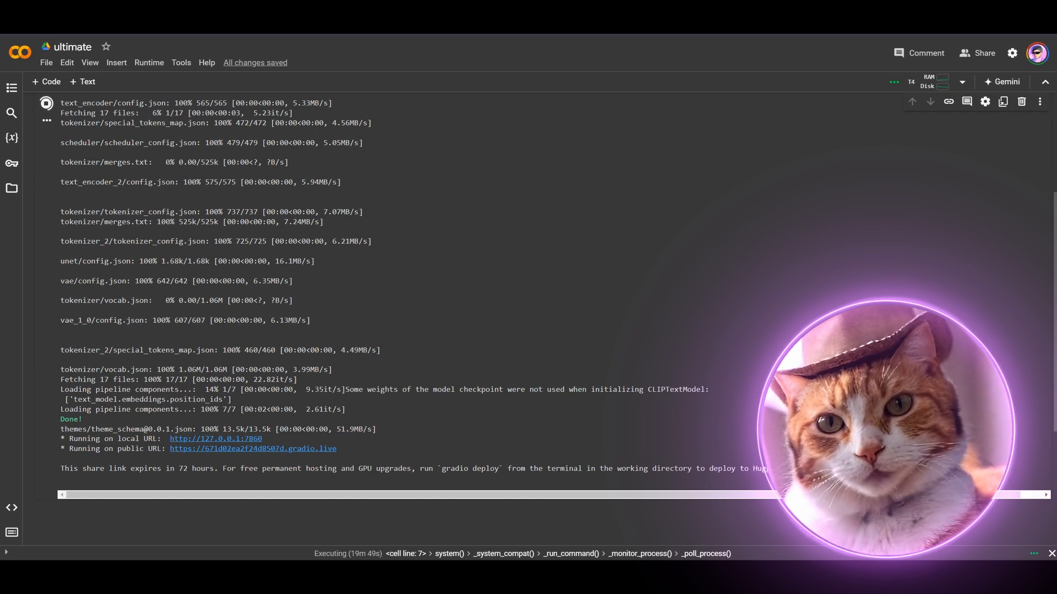
Disconnect and delete the Colab runtime, confirming with Yes.
{"action": "left_click", "coordinate": [149, 62]}
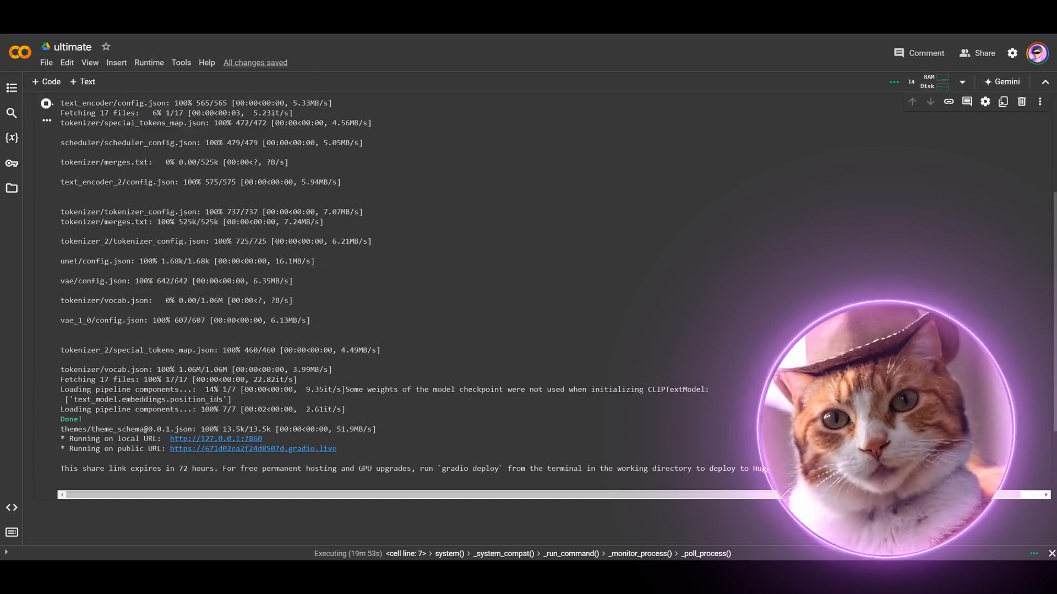
{"action": "left_click", "coordinate": [149, 63]}
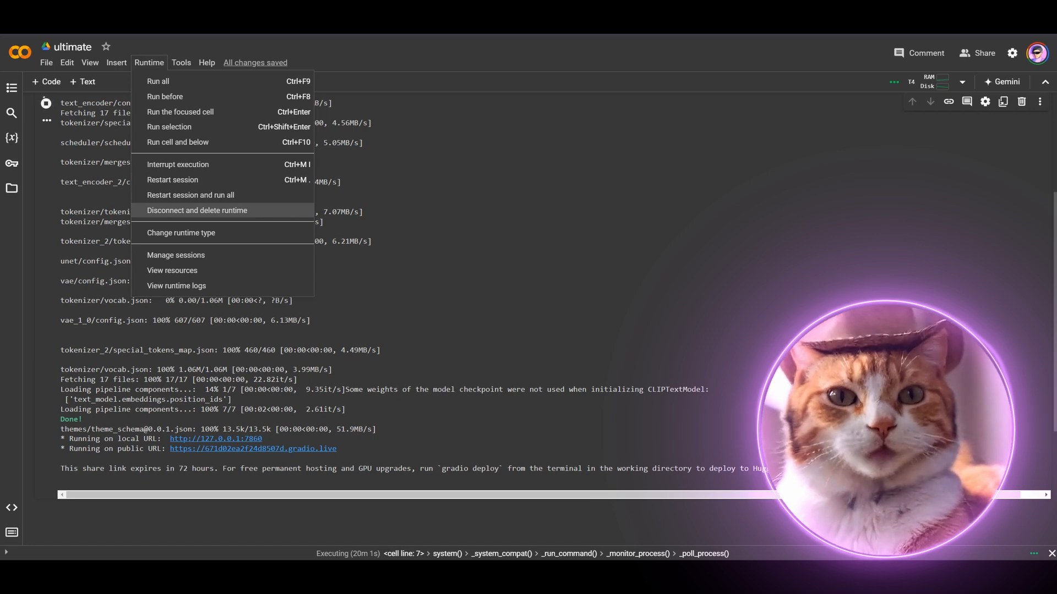
{"action": "left_click", "coordinate": [197, 210]}
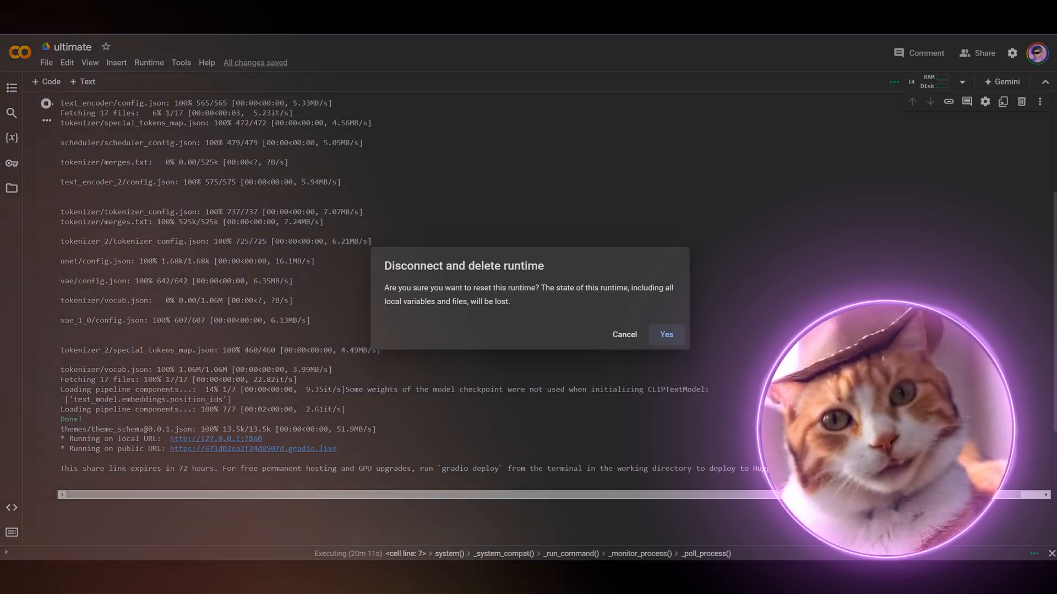
{"action": "left_click", "coordinate": [665, 335]}
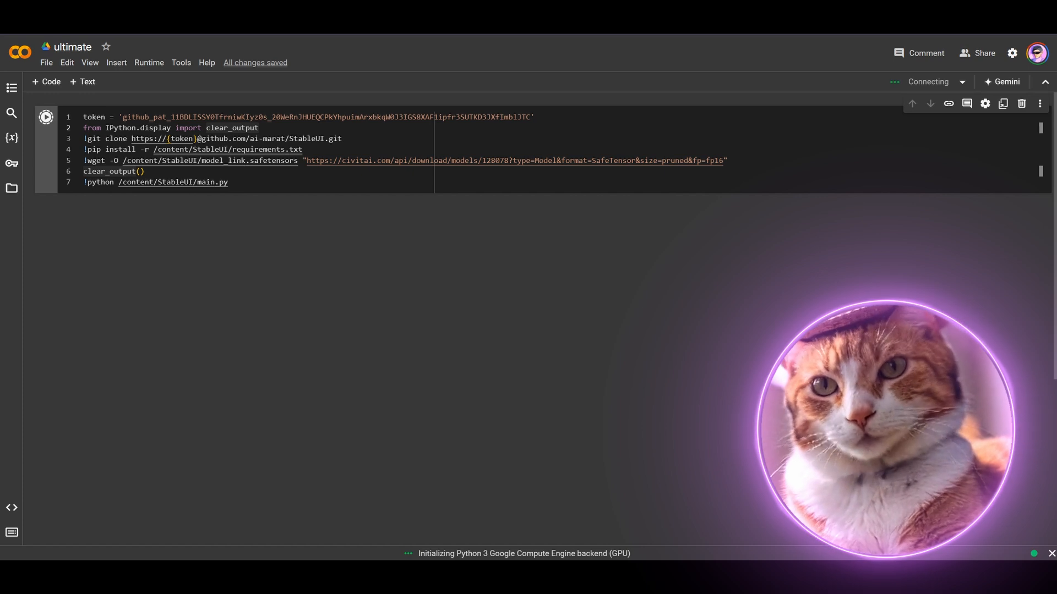
Rerun the notebook cell to reload the model and relaunch the Gradio links.
{"action": "left_click", "coordinate": [46, 116]}
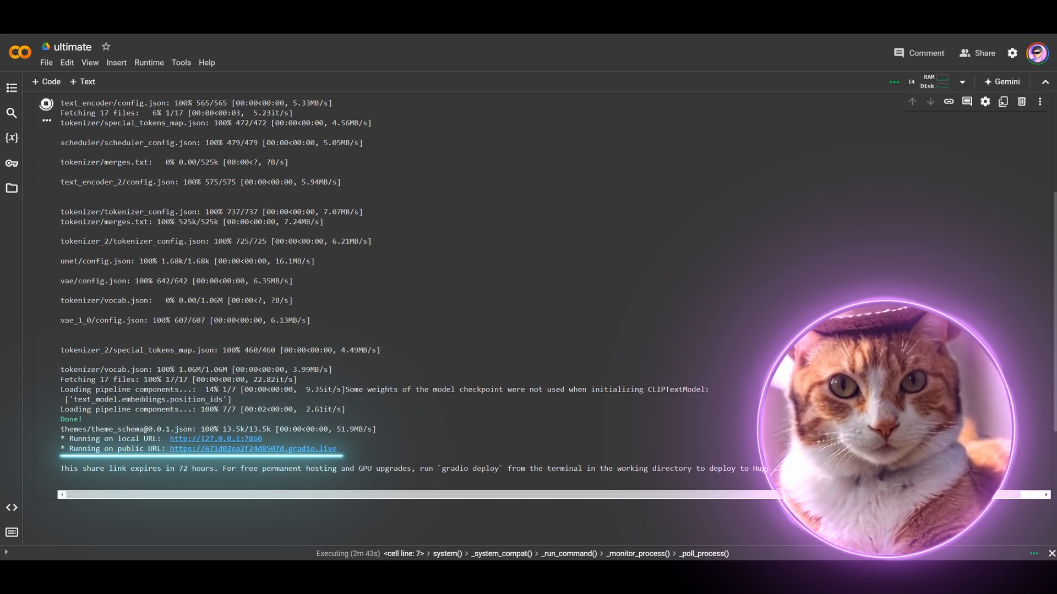
Open the gradio.live link, keep the Euler a sampler, and enable Translate prompt.
{"action": "left_click", "coordinate": [253, 448]}
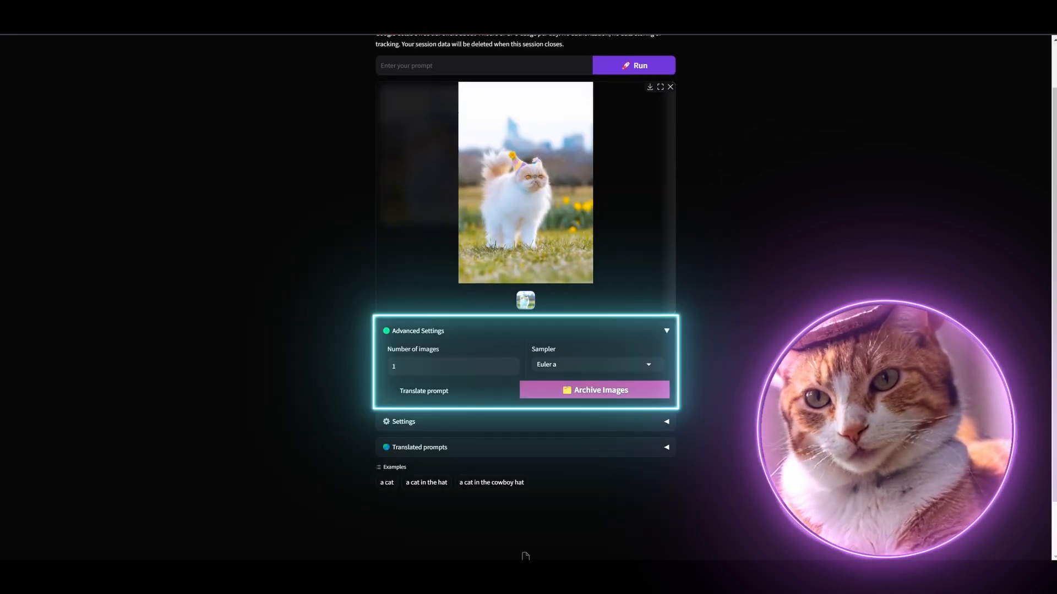
{"action": "left_click", "coordinate": [592, 363]}
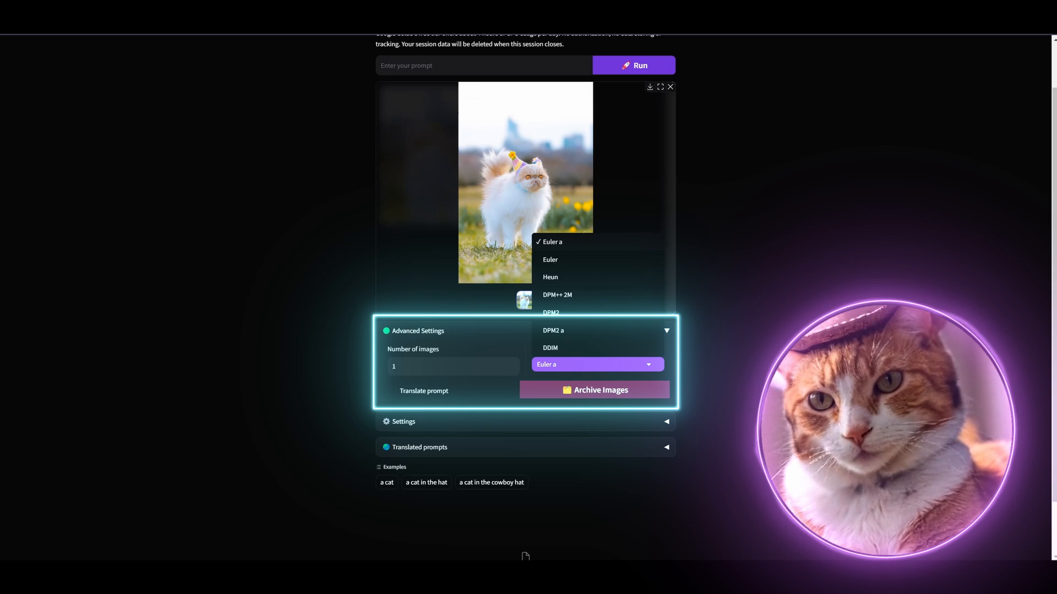
{"action": "left_click", "coordinate": [451, 366]}
{"action": "type", "text": "4"}
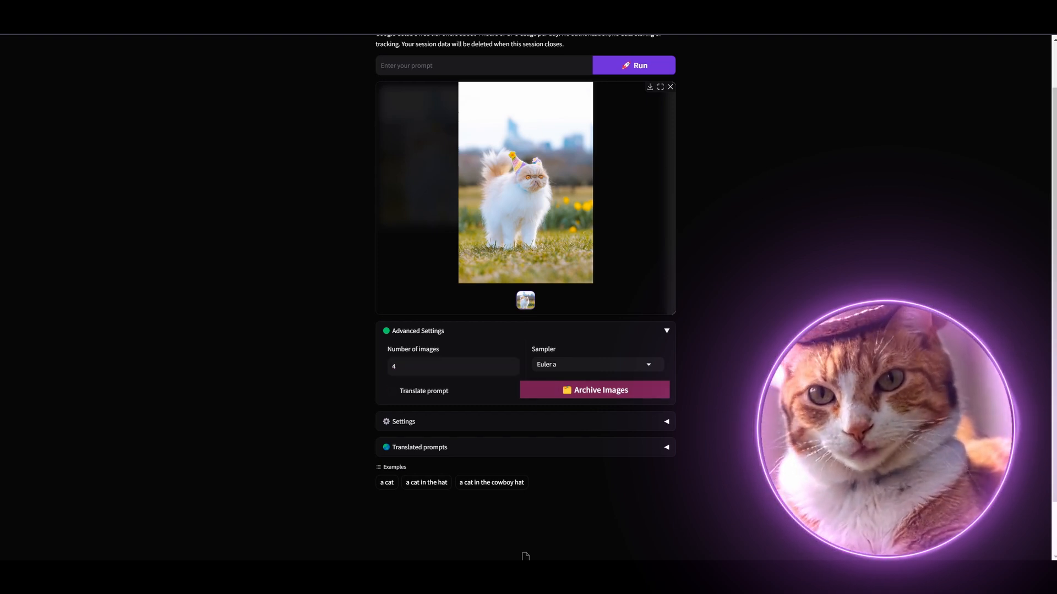
{"action": "left_click", "coordinate": [391, 391]}
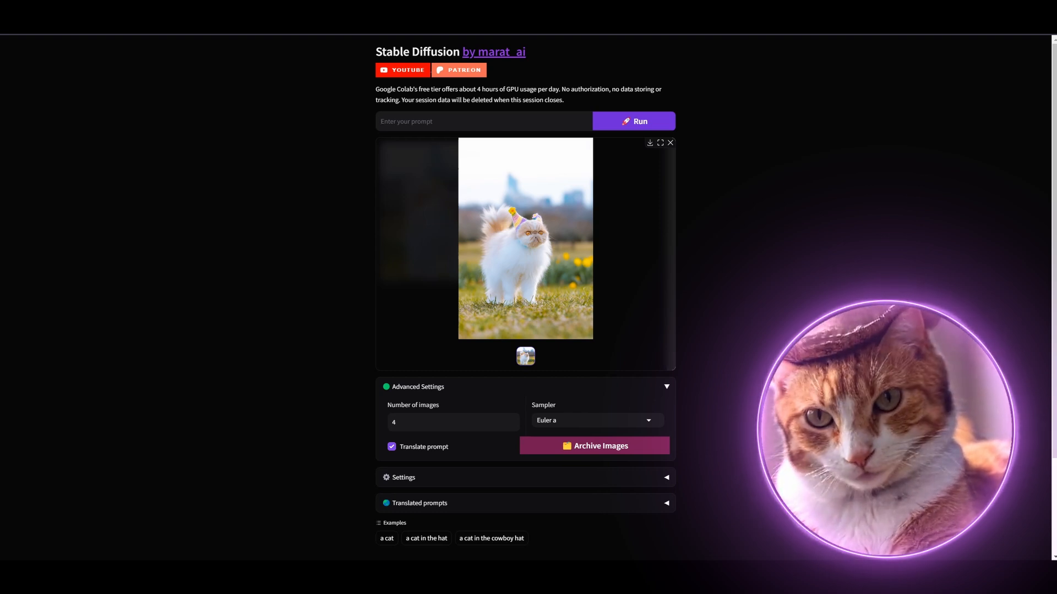
{"action": "left_click", "coordinate": [483, 121]}
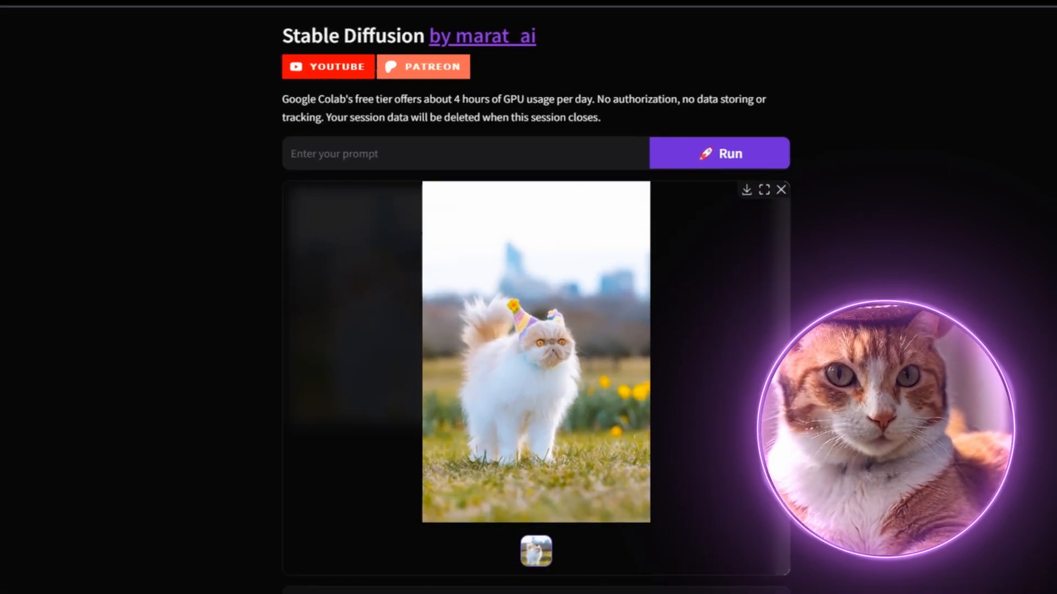
Enter the prompt 'gato sentado en un árbol', choose the Euler sampler, and run generation.
{"action": "type", "text": "gato sentado en un árbol"}
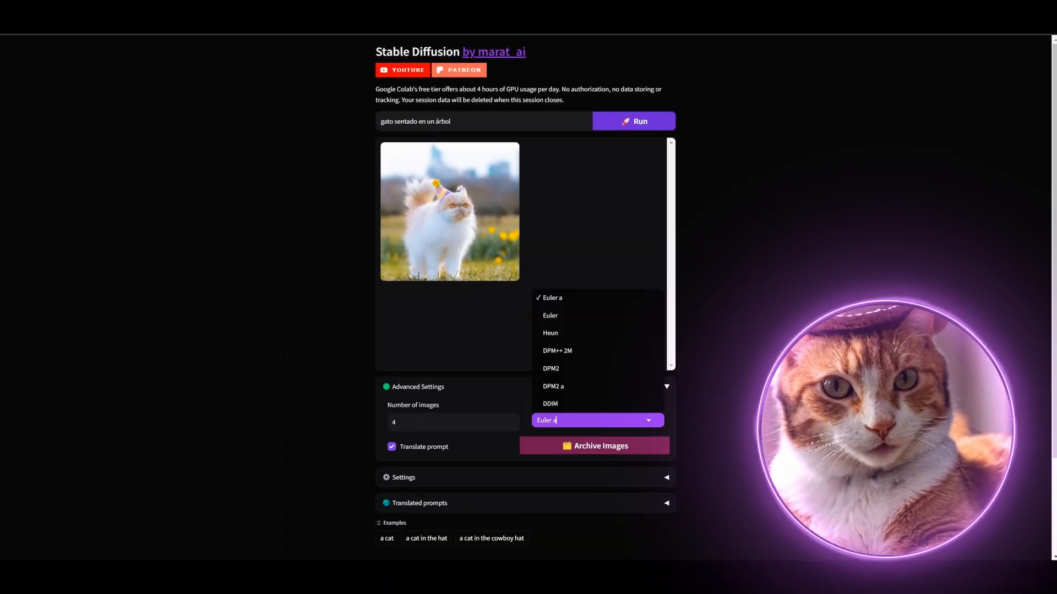
{"action": "left_click", "coordinate": [550, 316]}
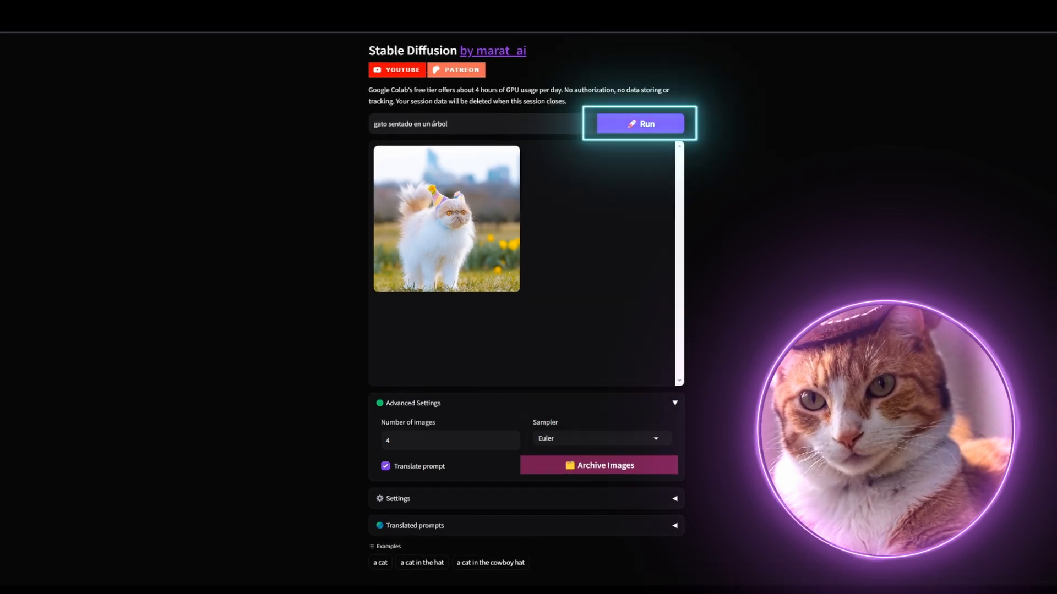
{"action": "left_click", "coordinate": [639, 123]}
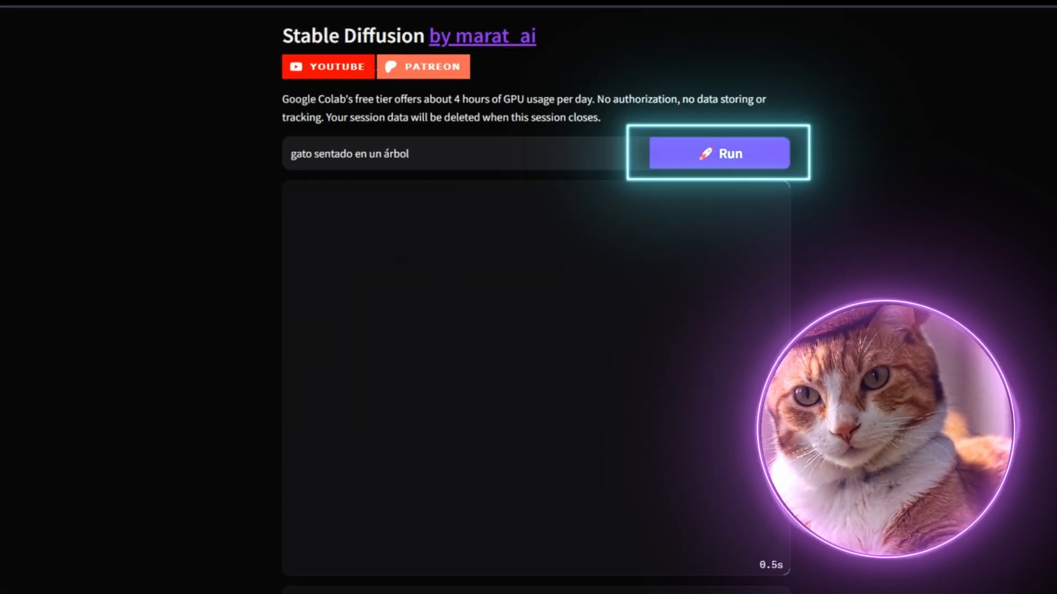
{"action": "left_click", "coordinate": [718, 153]}
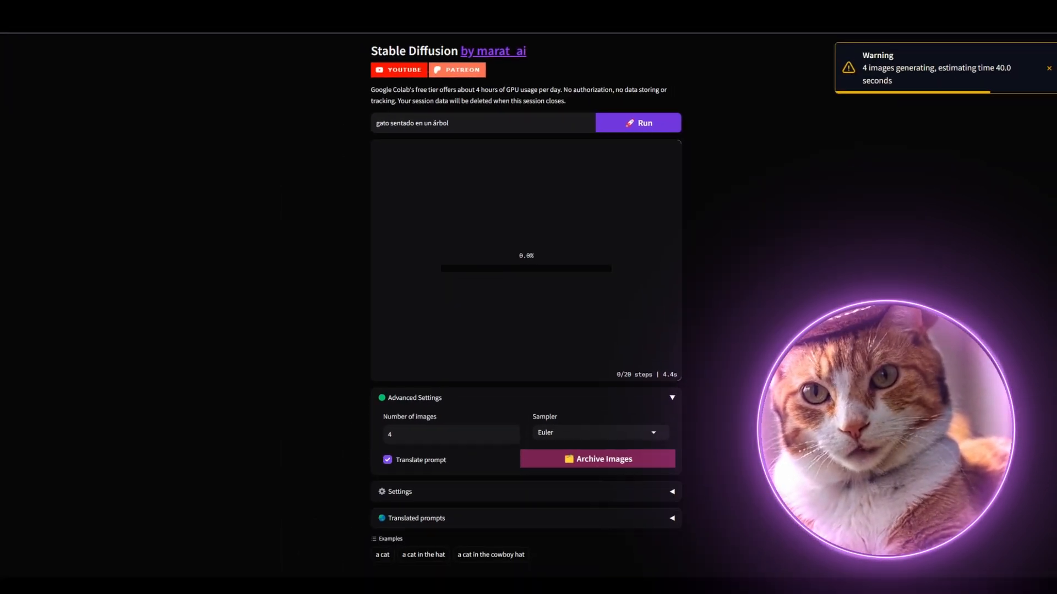
{"action": "scroll", "scroll_direction": "down", "scroll_amount": 3}
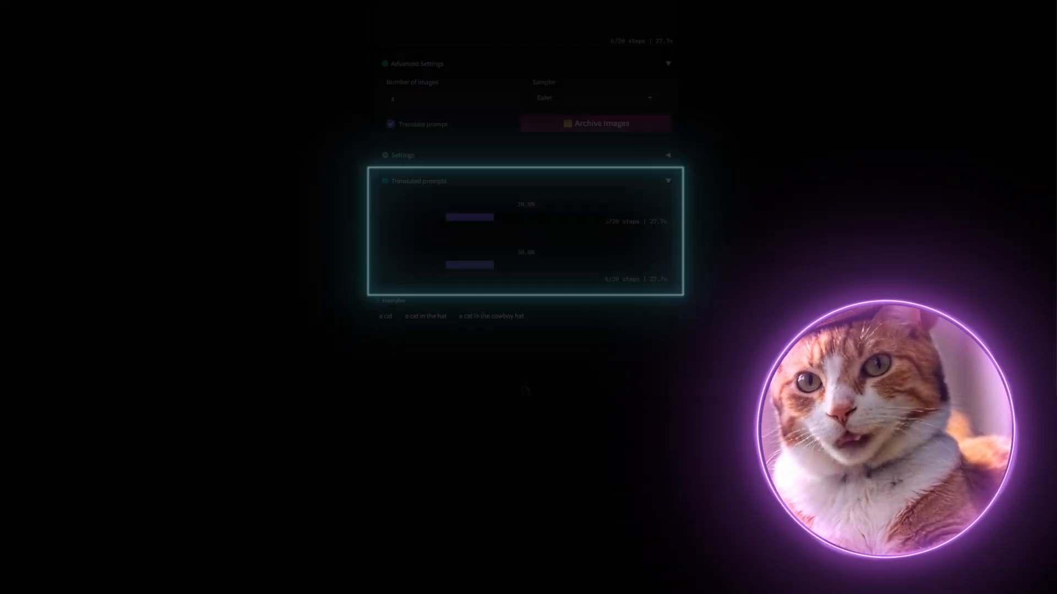
{"action": "scroll", "scroll_direction": "down", "scroll_amount": 3}
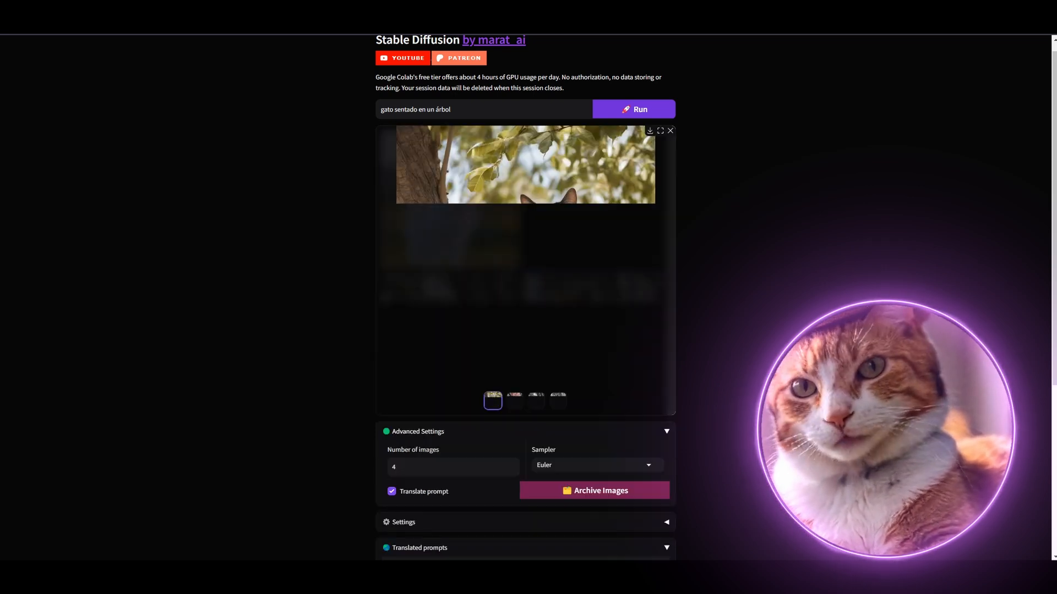
Preview the generated cat-in-tree images large from the gallery thumbnails.
{"action": "scroll", "scroll_direction": "down", "scroll_amount": 3}
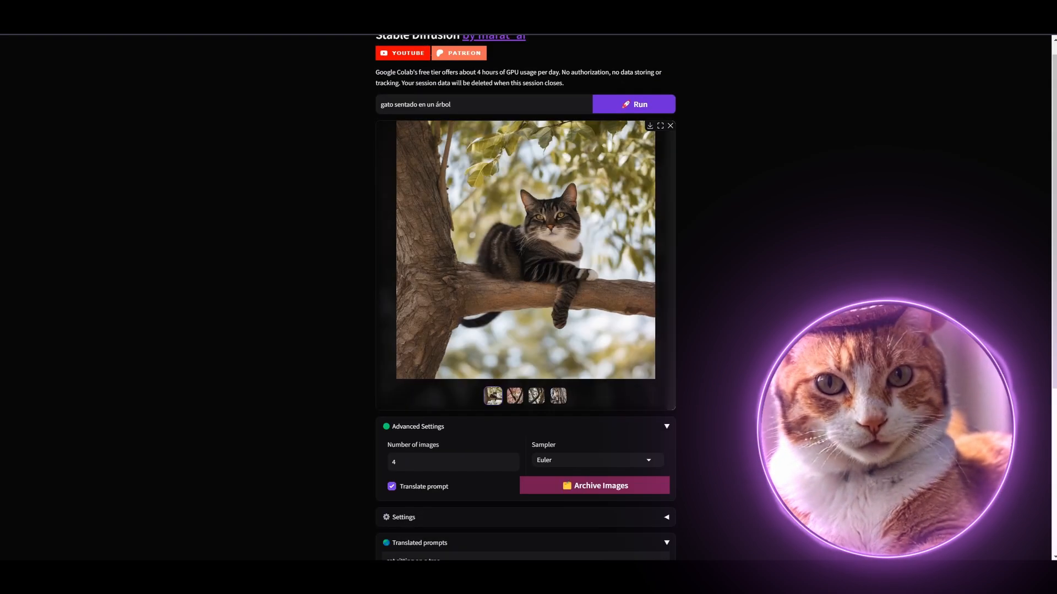
{"action": "left_click", "coordinate": [513, 396]}
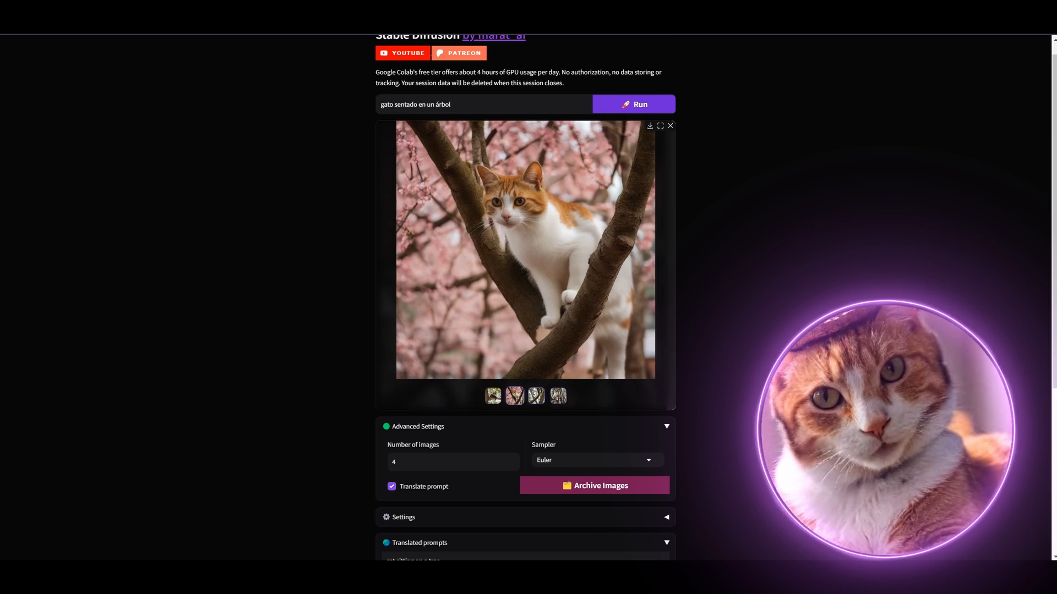
{"action": "left_click", "coordinate": [558, 395]}
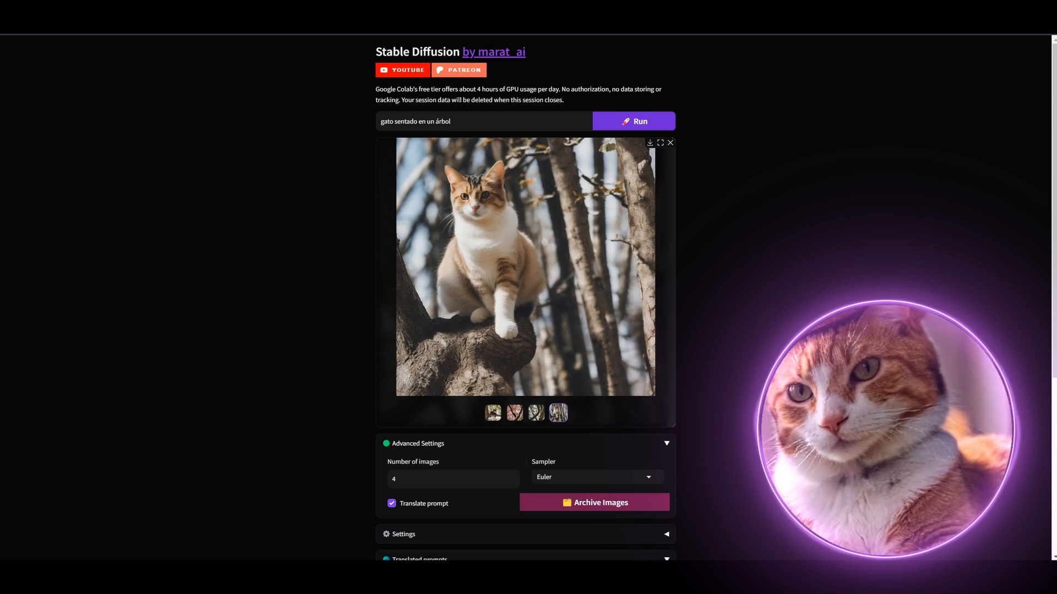
{"action": "mouse_move", "coordinate": [660, 142]}
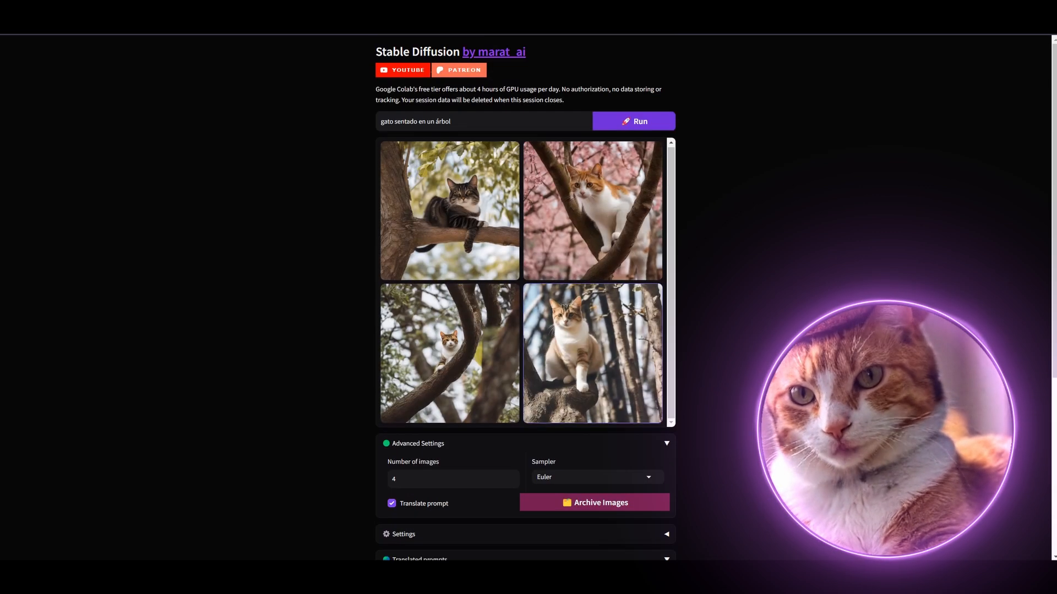
Change Number of images to 32 and scroll down to the translated prompts.
{"action": "left_click", "coordinate": [451, 479]}
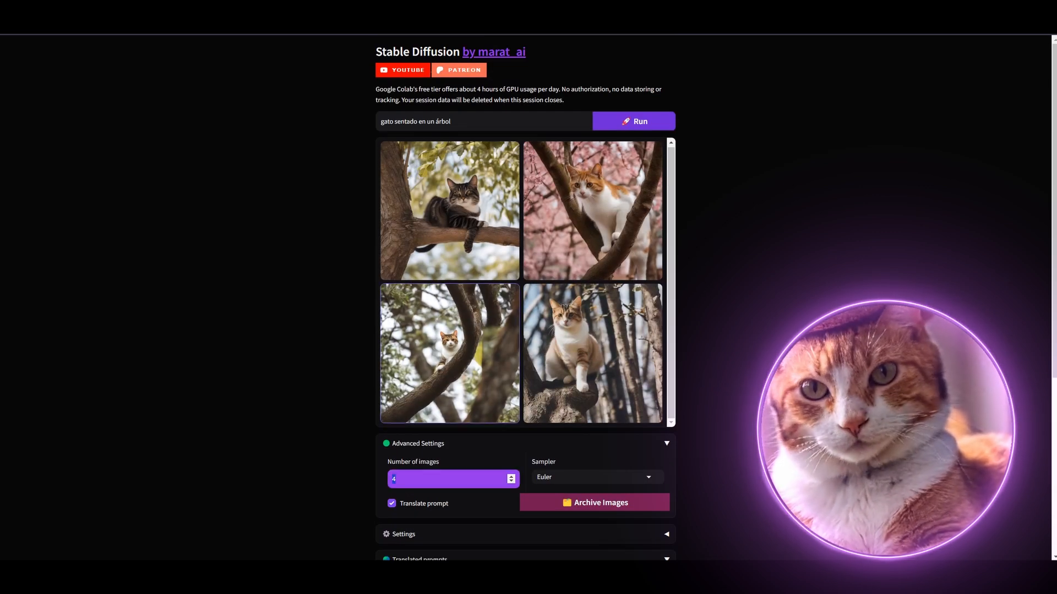
{"action": "left_click", "coordinate": [511, 481]}
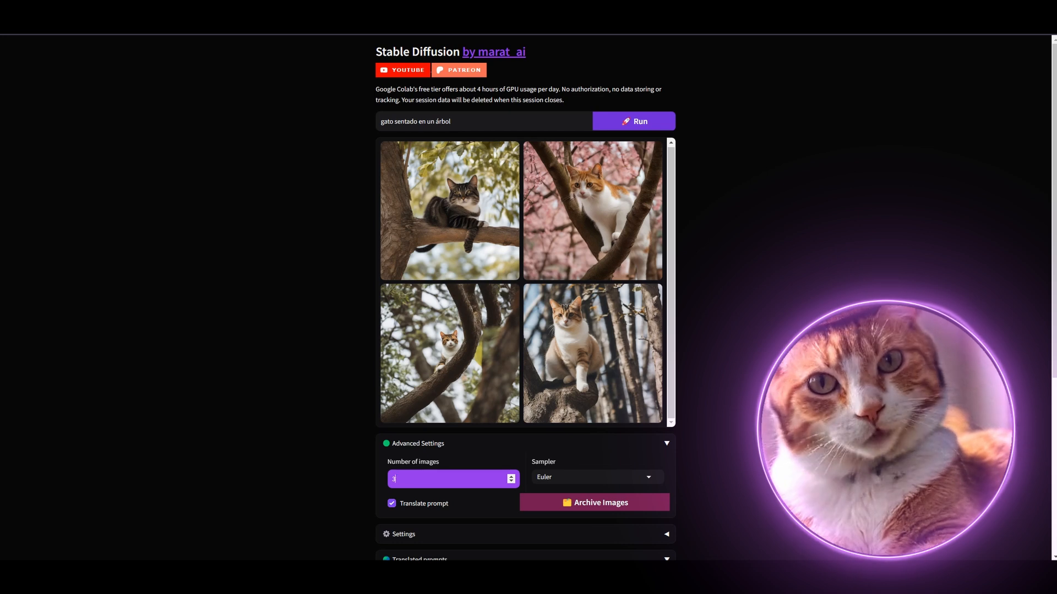
{"action": "type", "text": "2"}
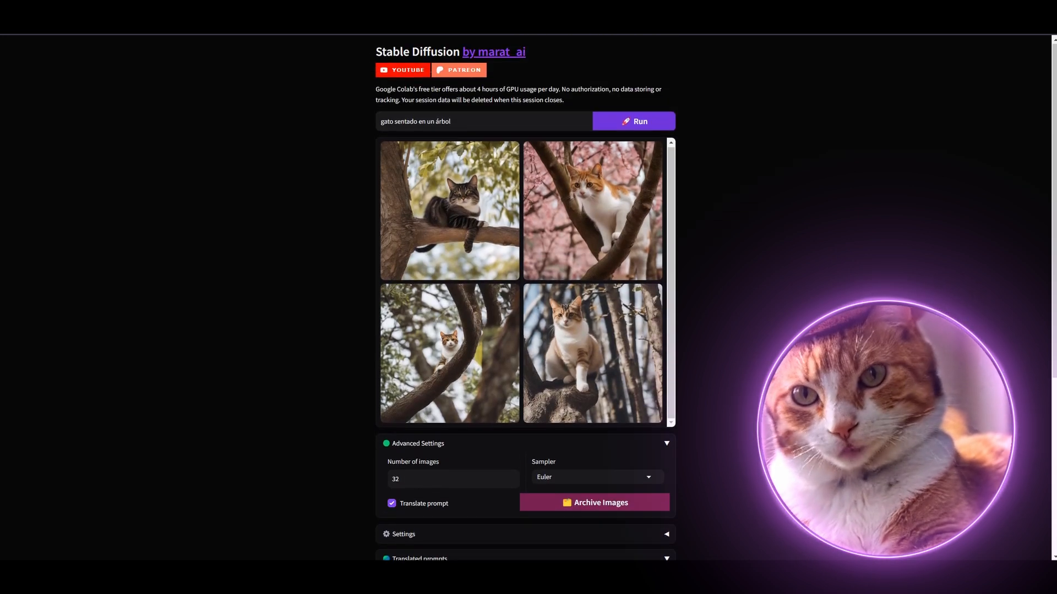
{"action": "scroll", "scroll_direction": "down", "scroll_amount": 3}
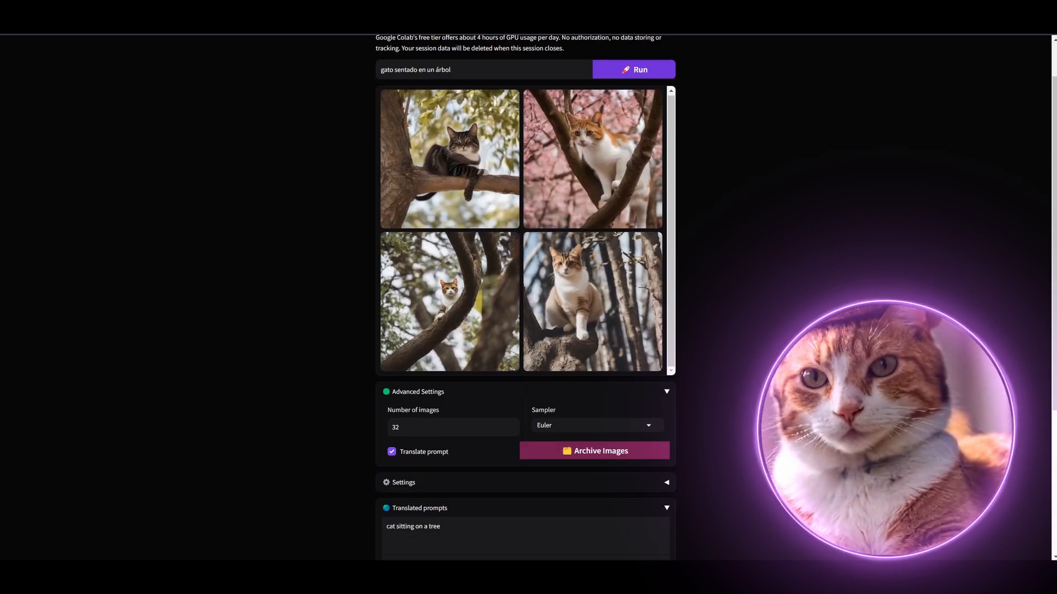
{"action": "scroll", "scroll_direction": "down", "scroll_amount": 3}
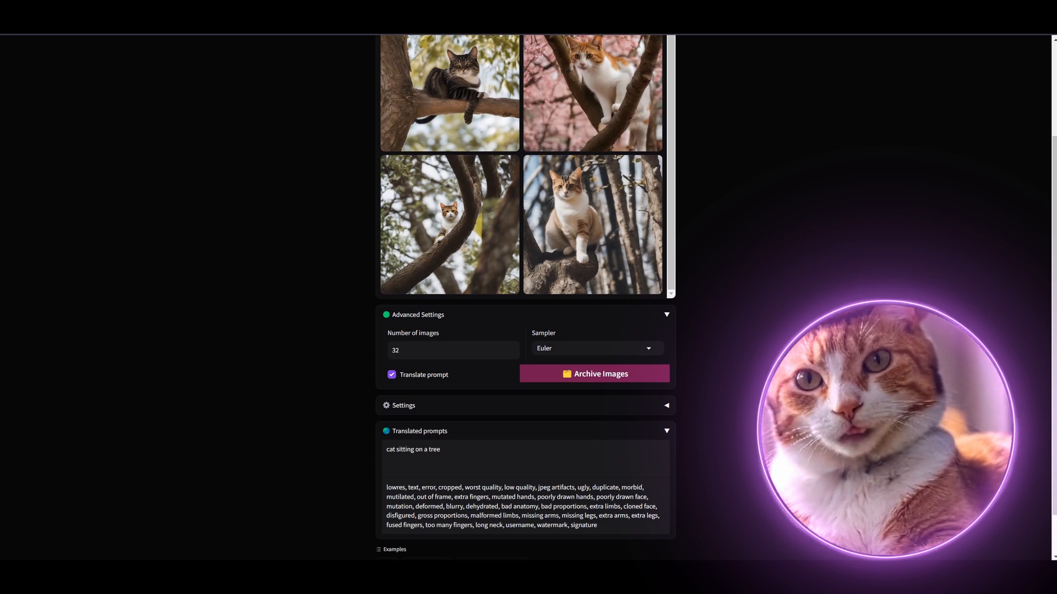
{"action": "scroll", "scroll_direction": "up", "scroll_amount": 3}
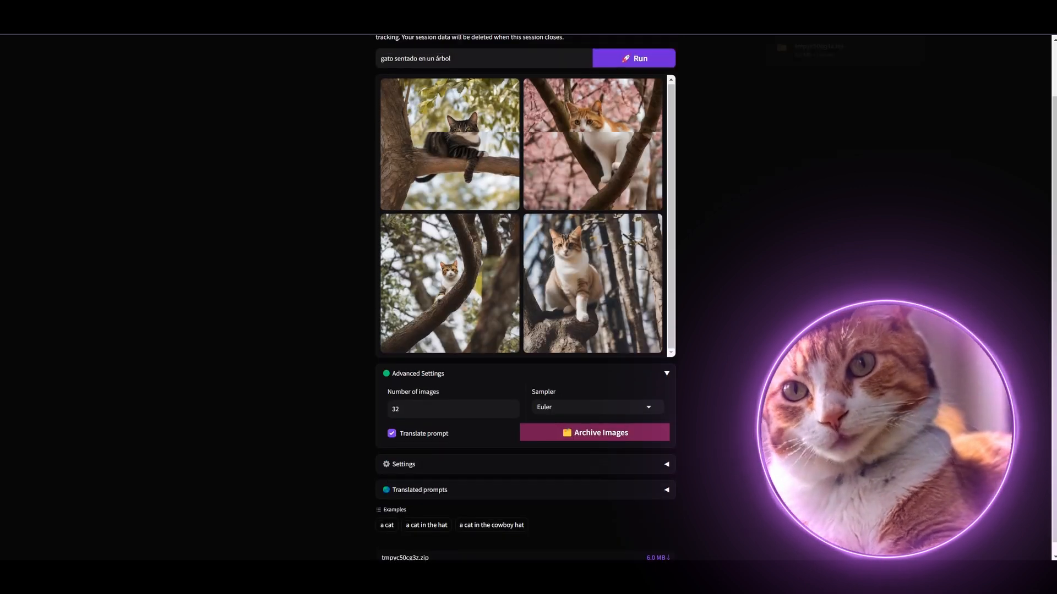